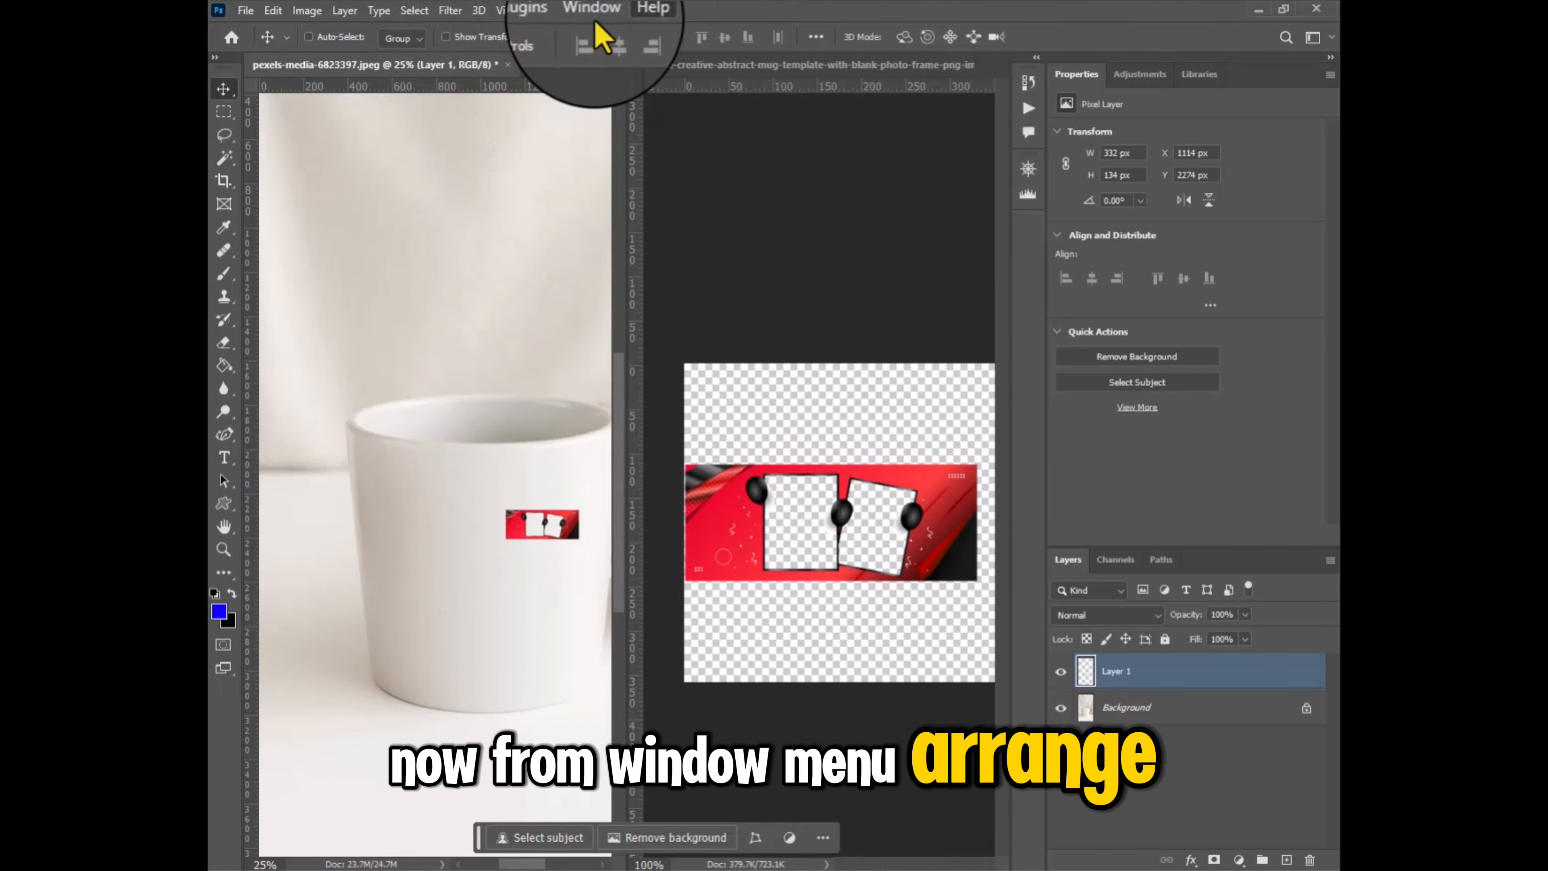
Step: Consolidate the open documents into tabs via Window > Arrange so only the mug photo shows
left_click(593, 10)
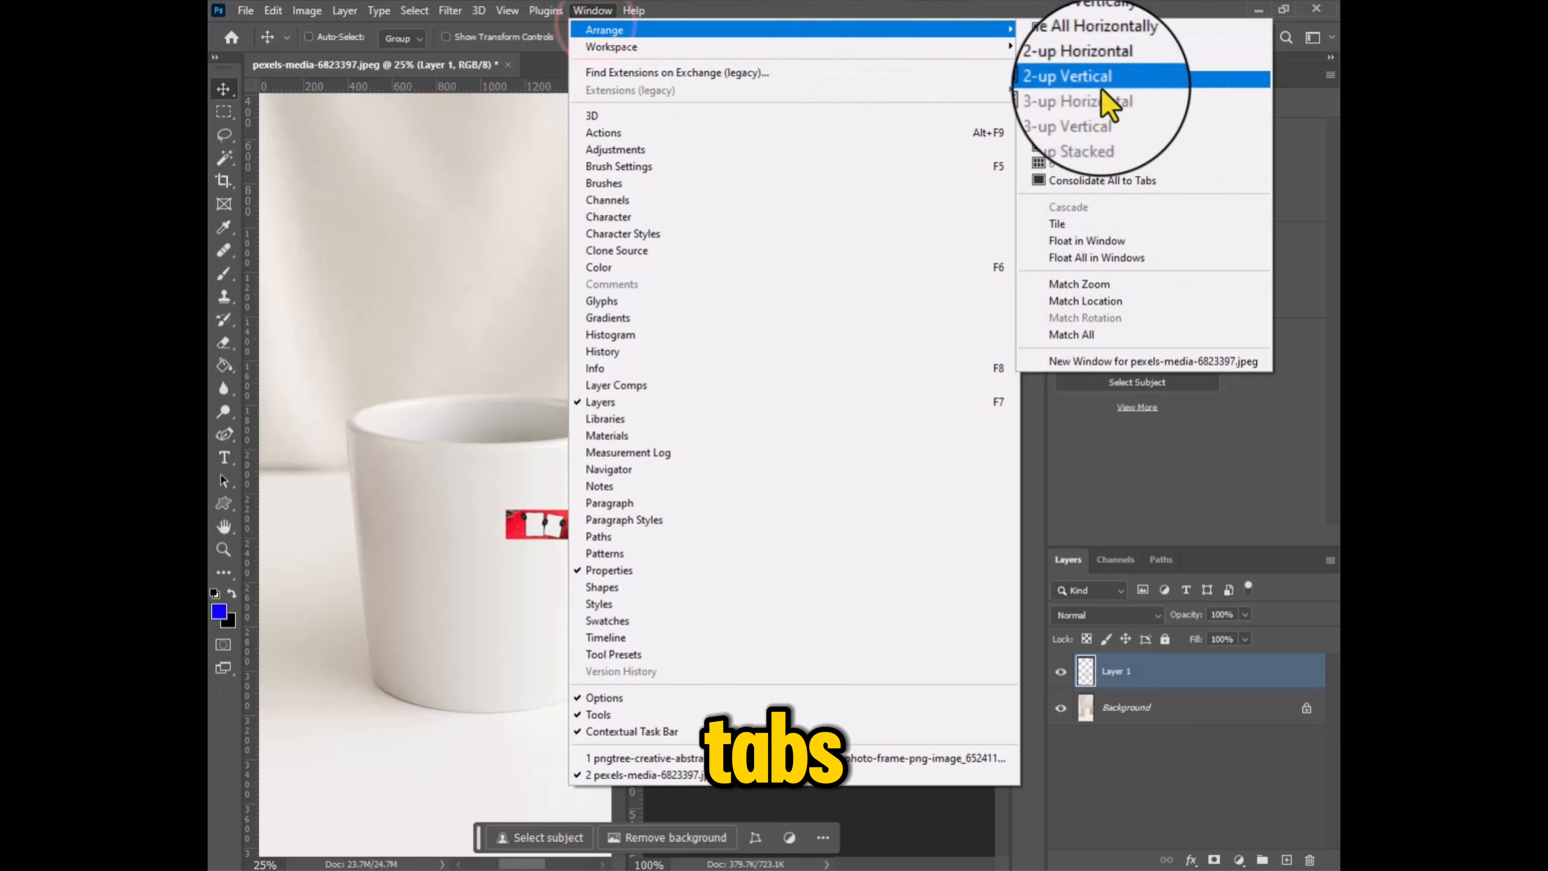
left_click(1103, 180)
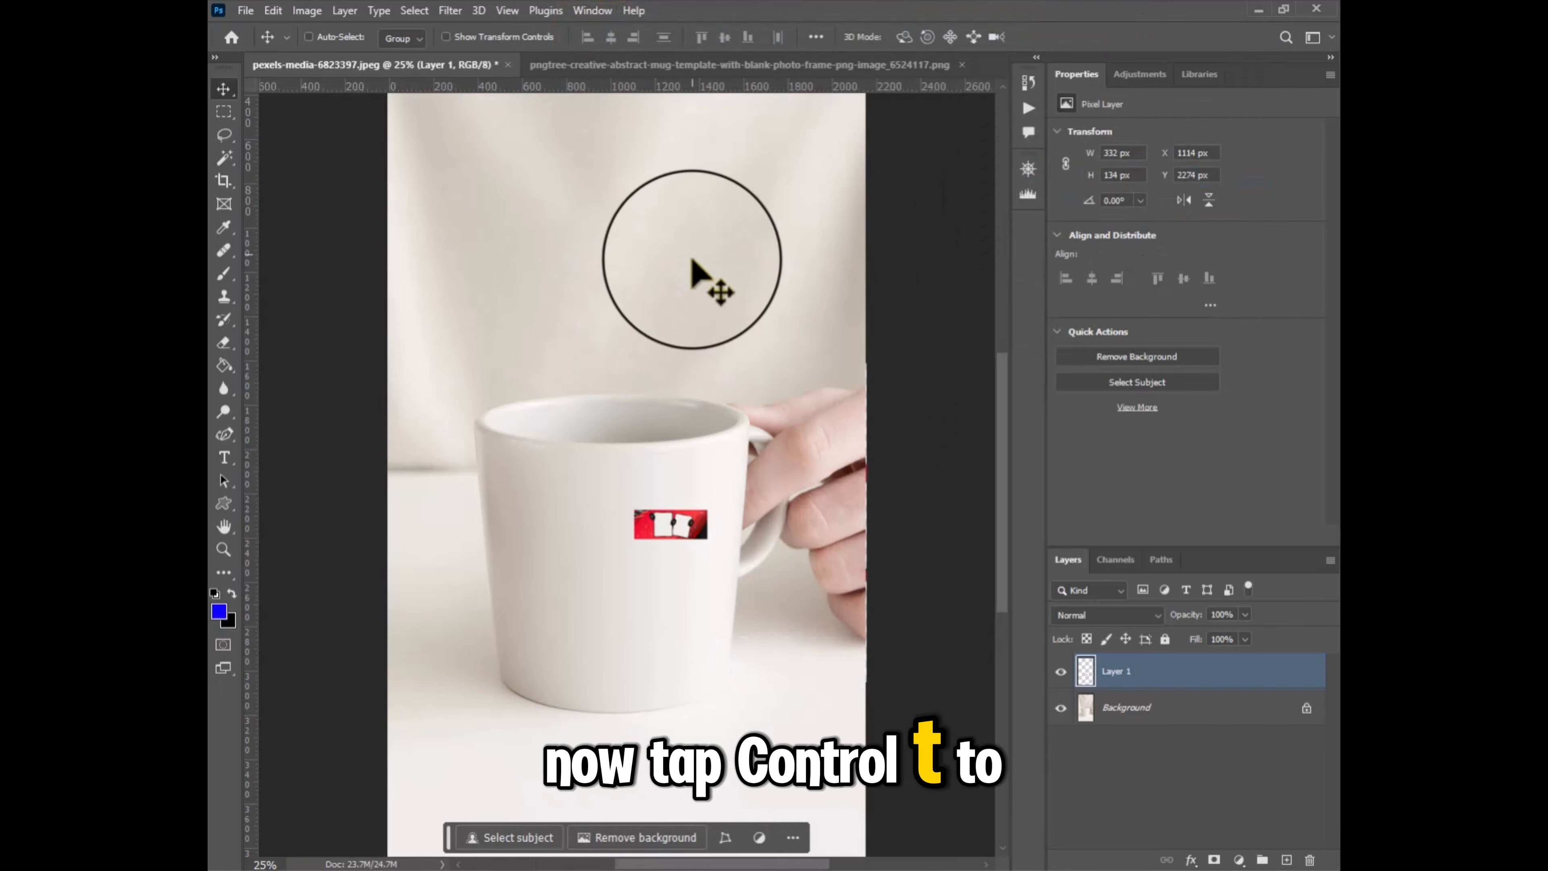
Step: Scale the red design over the mug front at 29% opacity and switch the transform to Warp
key("ctrl+t")
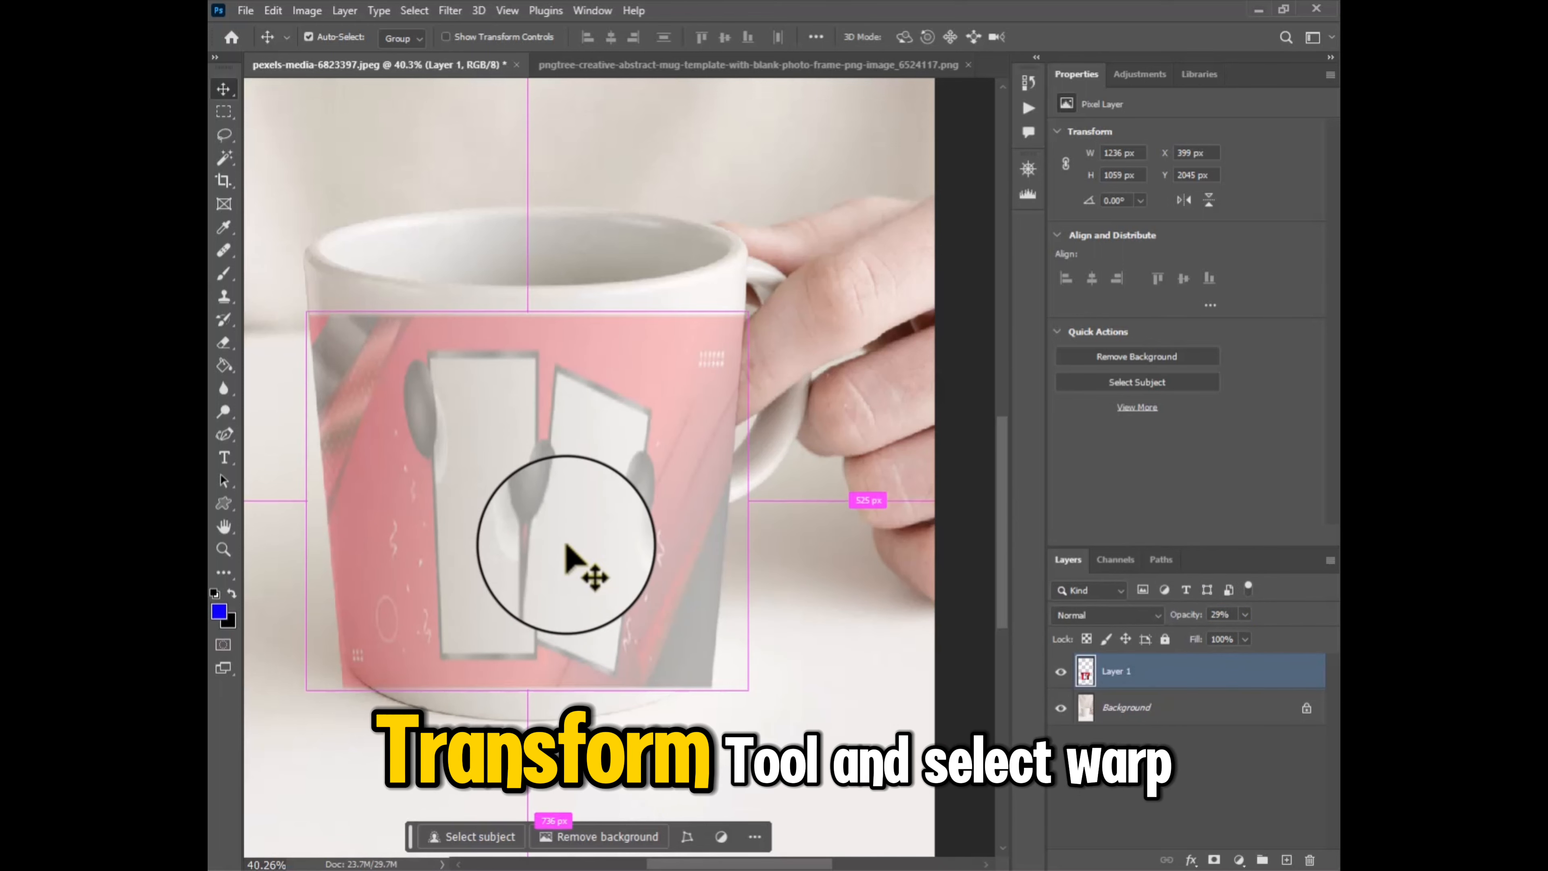
key("ctrl+t")
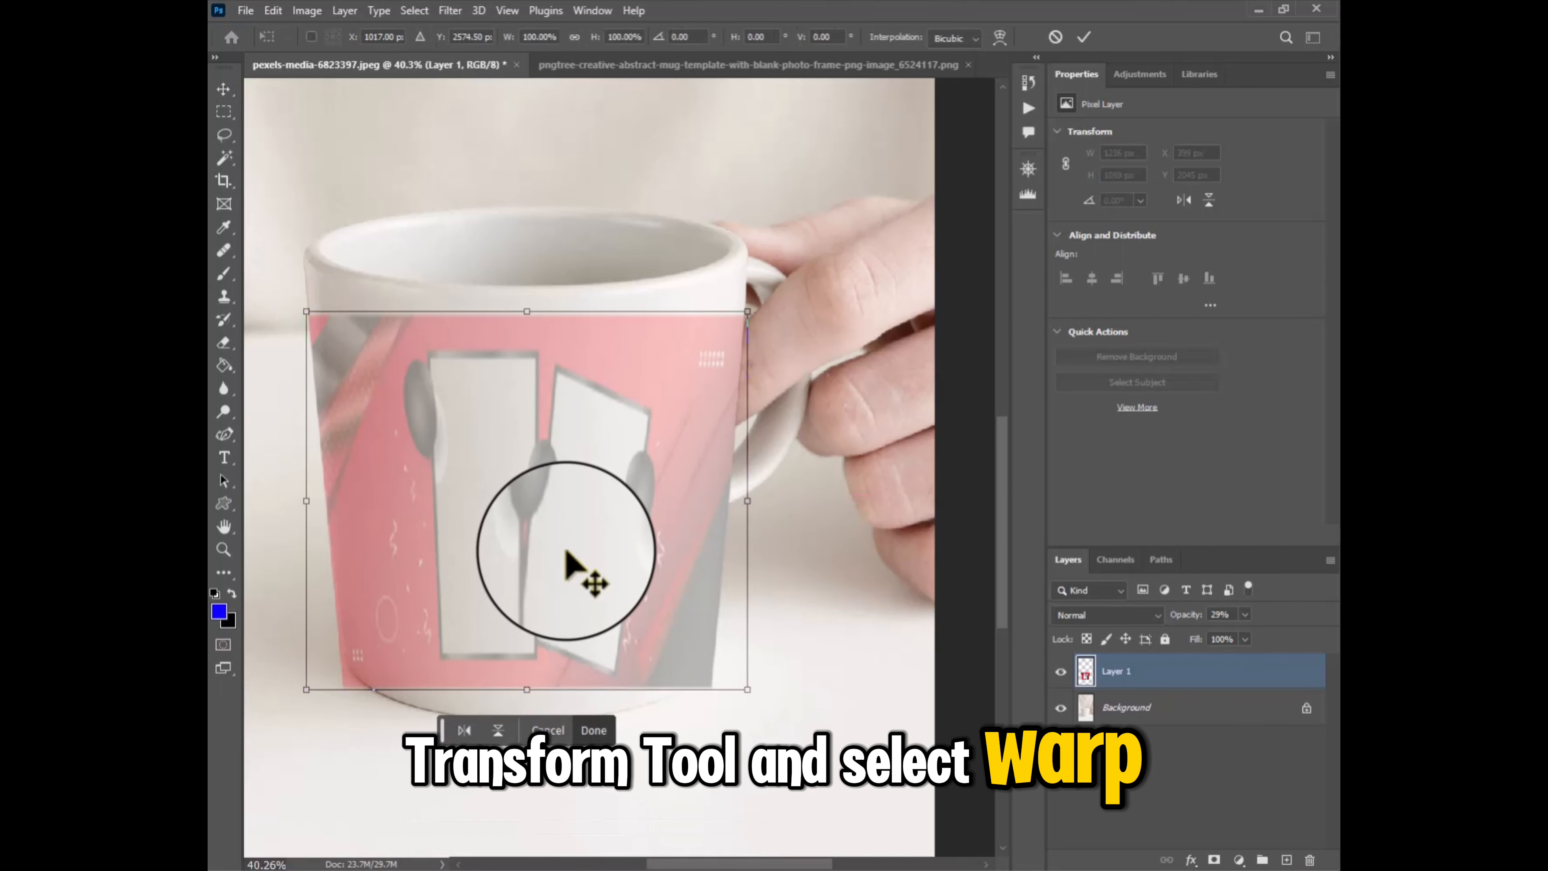
right_click(582, 553)
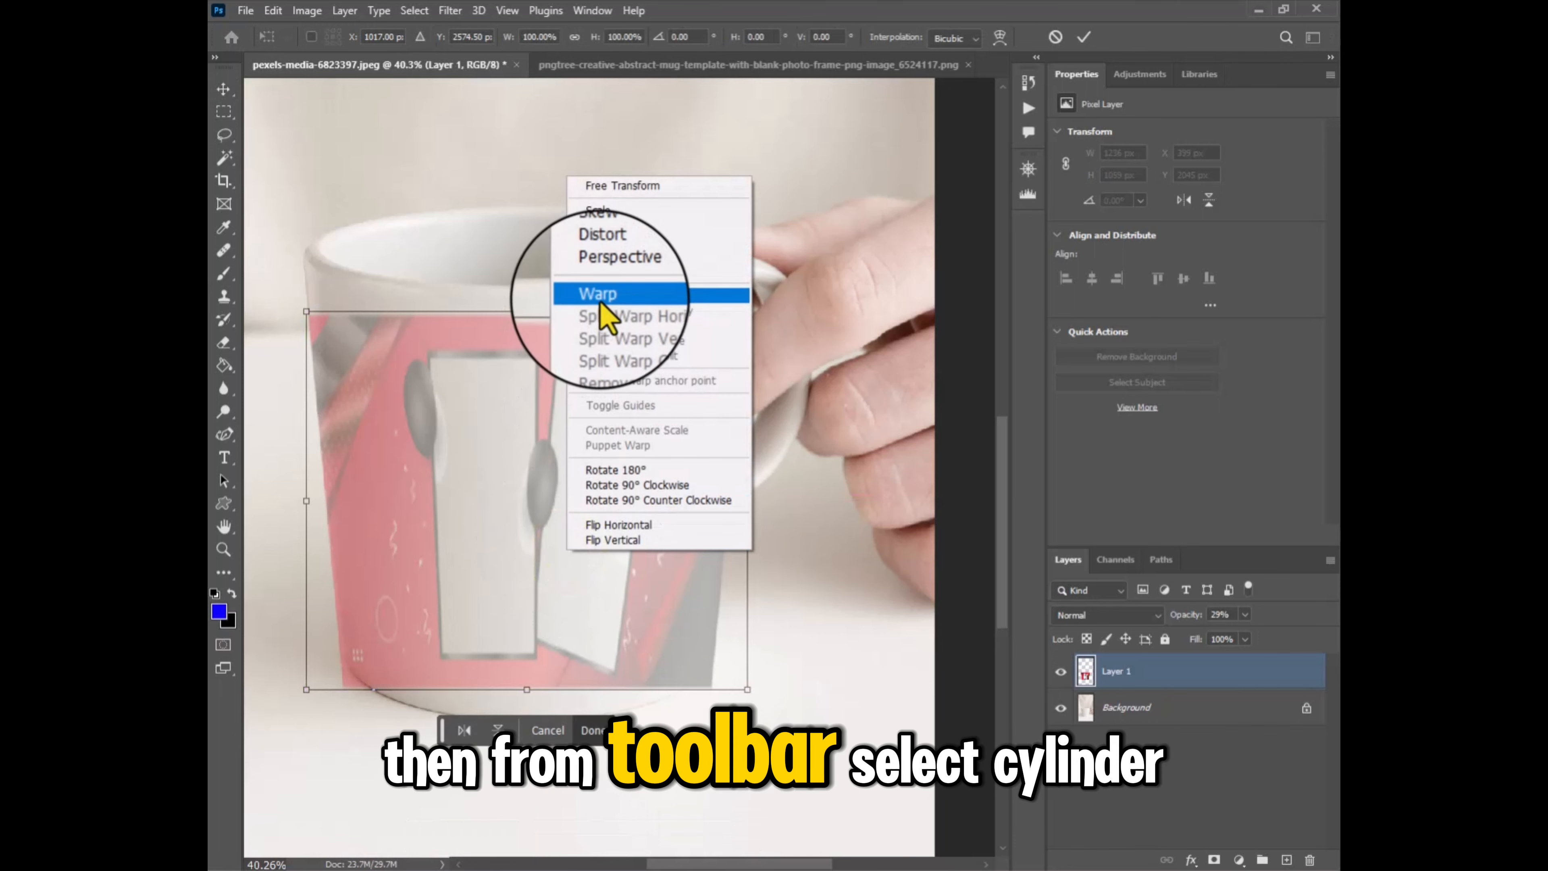
left_click(596, 293)
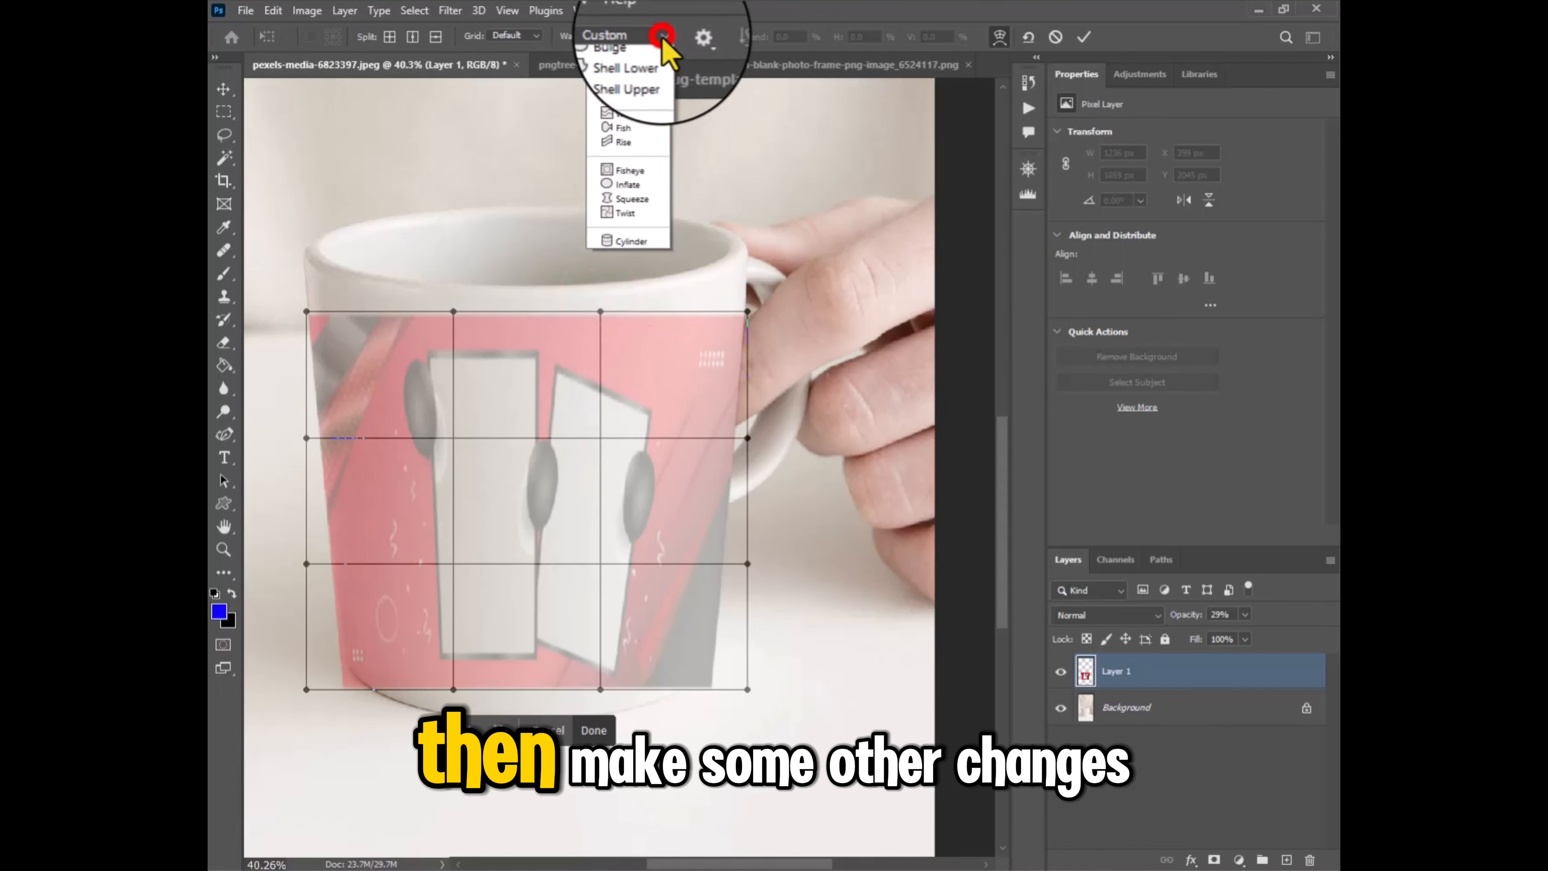
Step: Warp the design with the Cylinder shape to follow the mug edges and restore 100% opacity
left_click(631, 240)
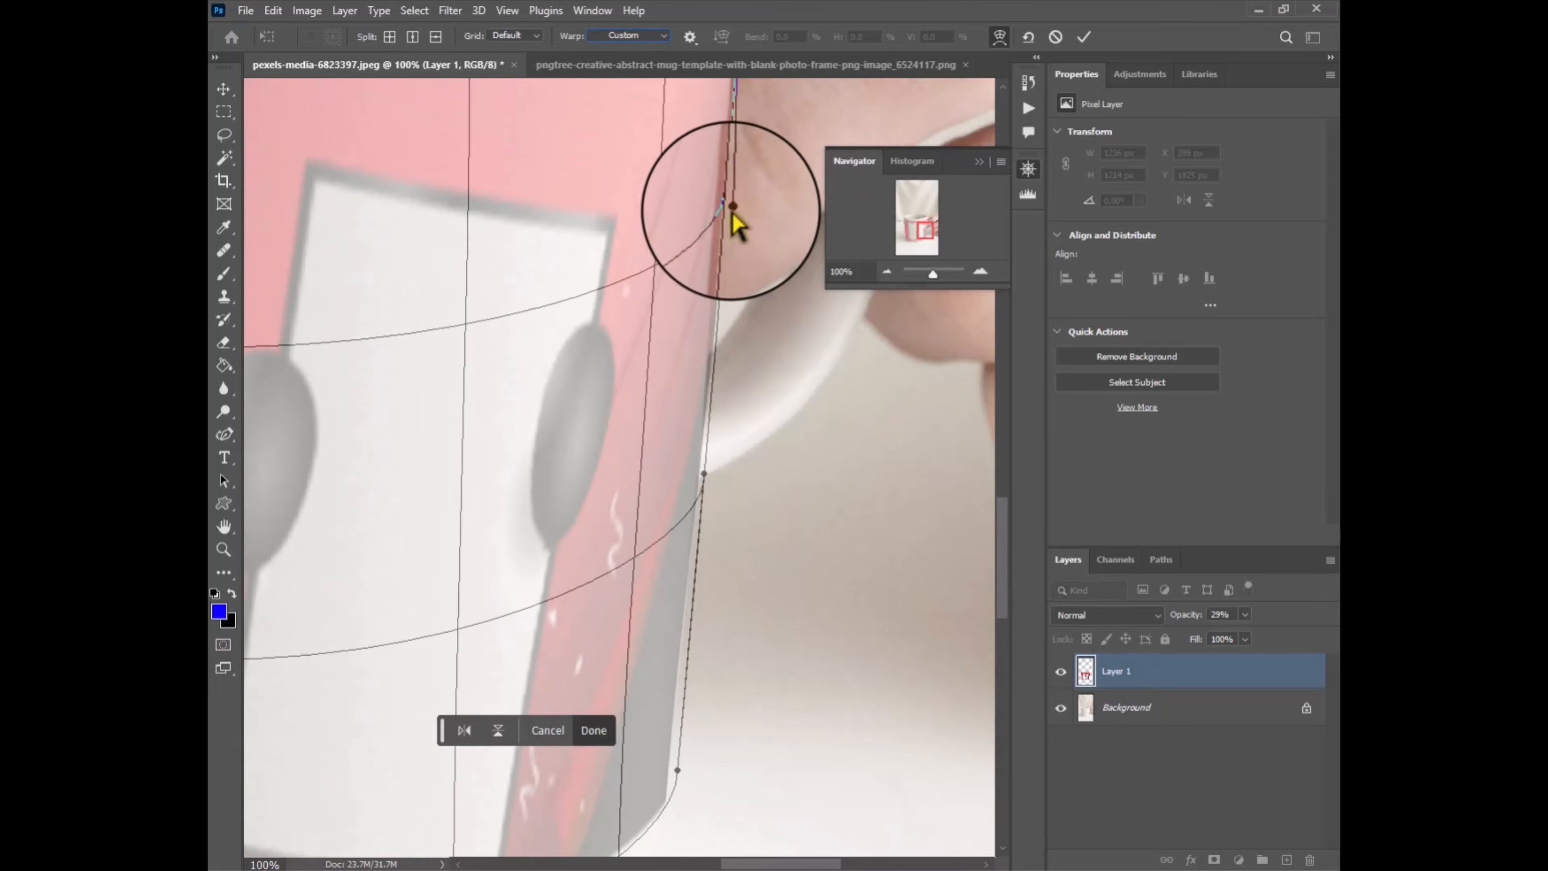
left_click(593, 730)
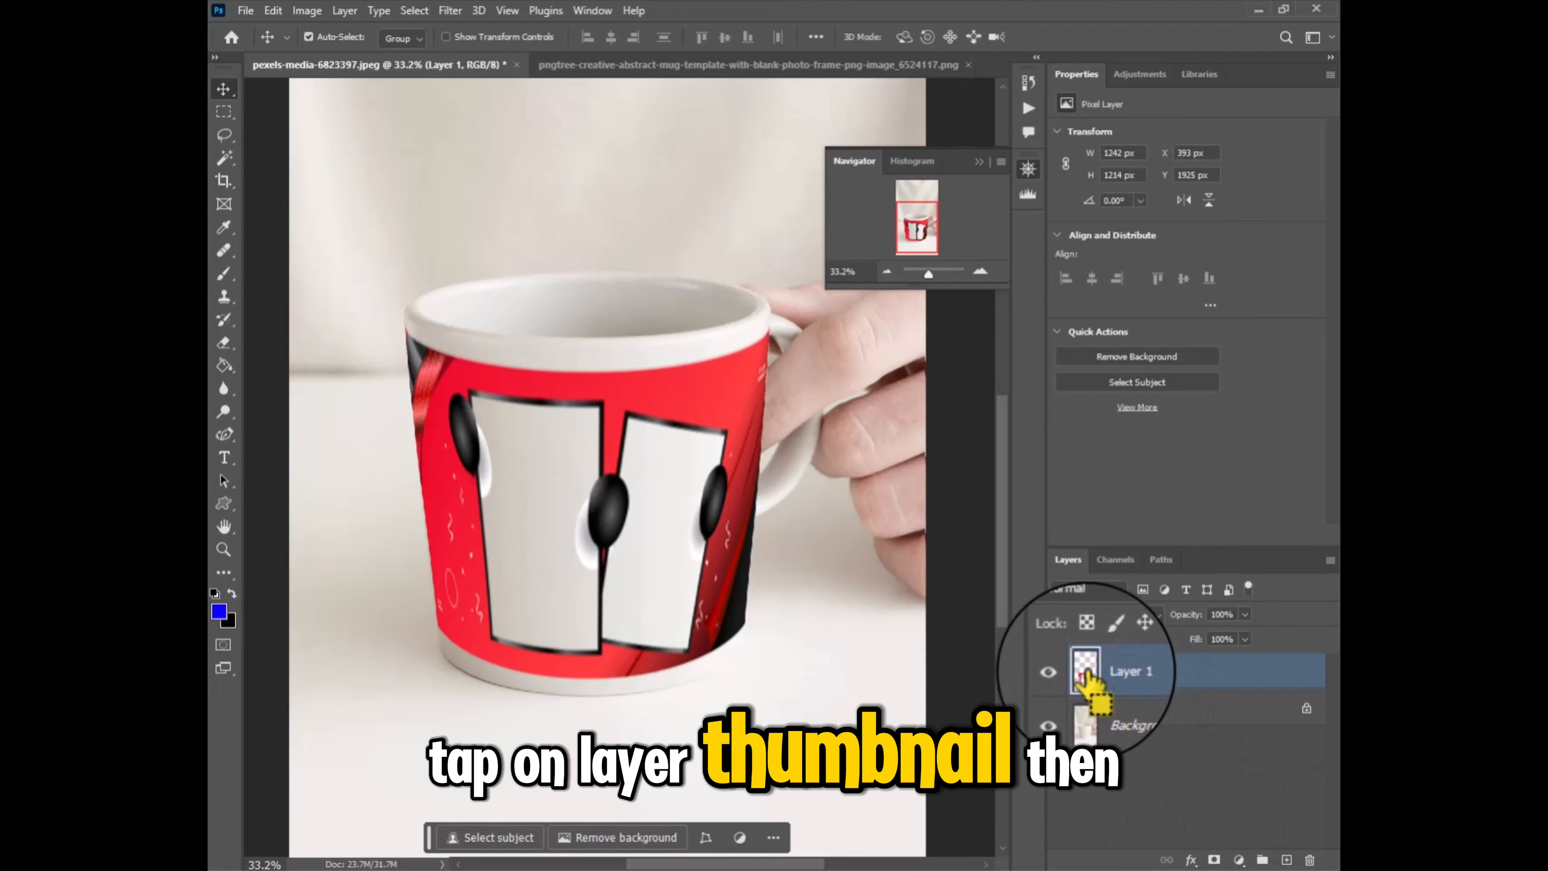
Step: Load Layer 1's outline as a selection, add an empty layer, and start a Gradient fill layer
left_click(1083, 670)
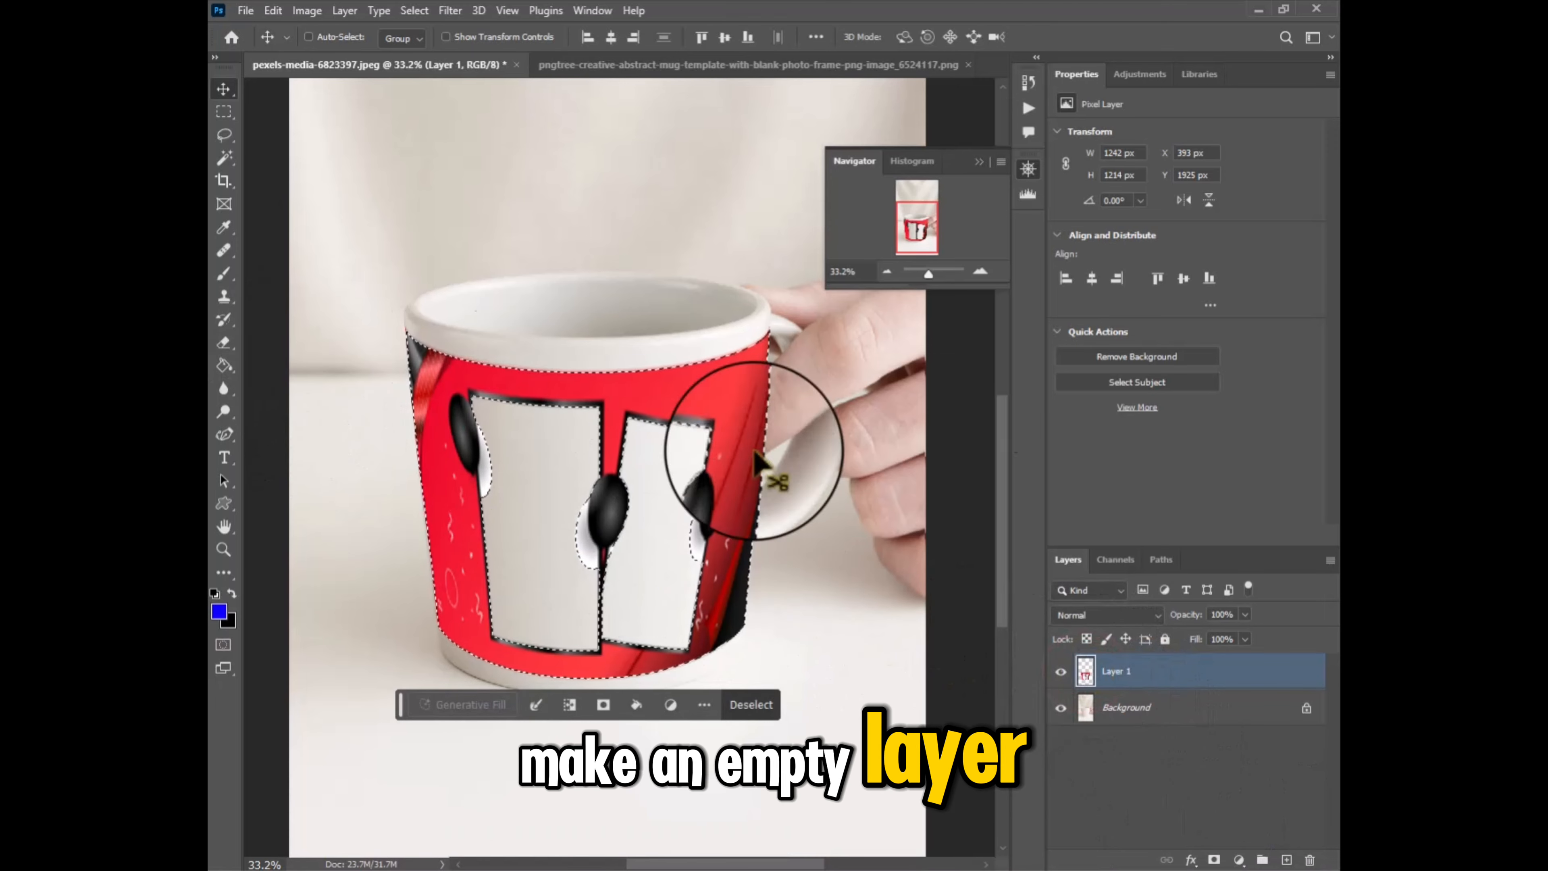
left_click(1287, 859)
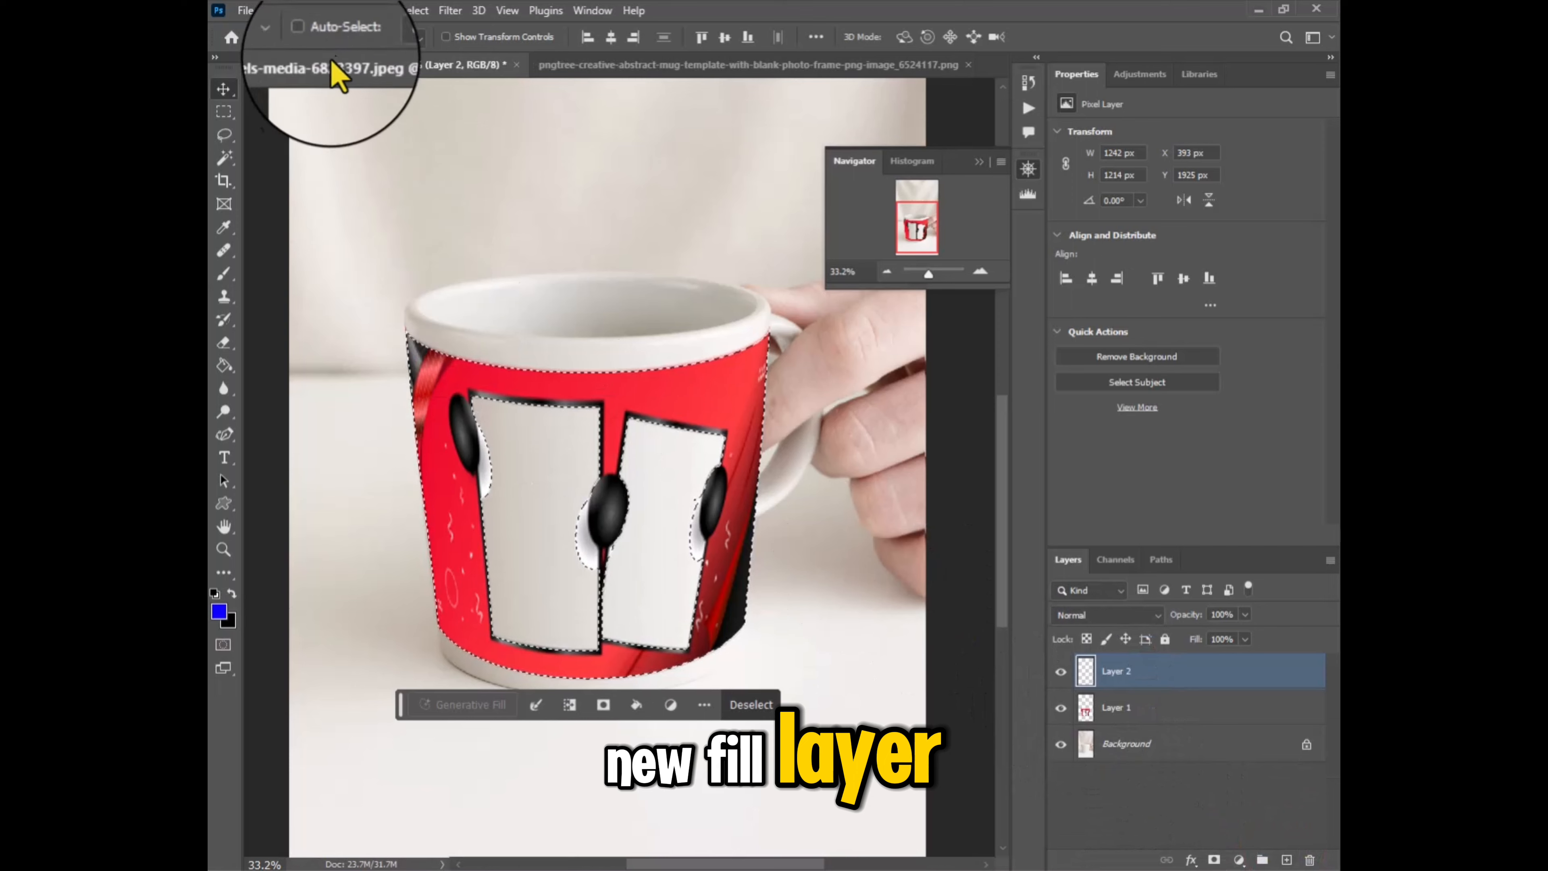
left_click(344, 10)
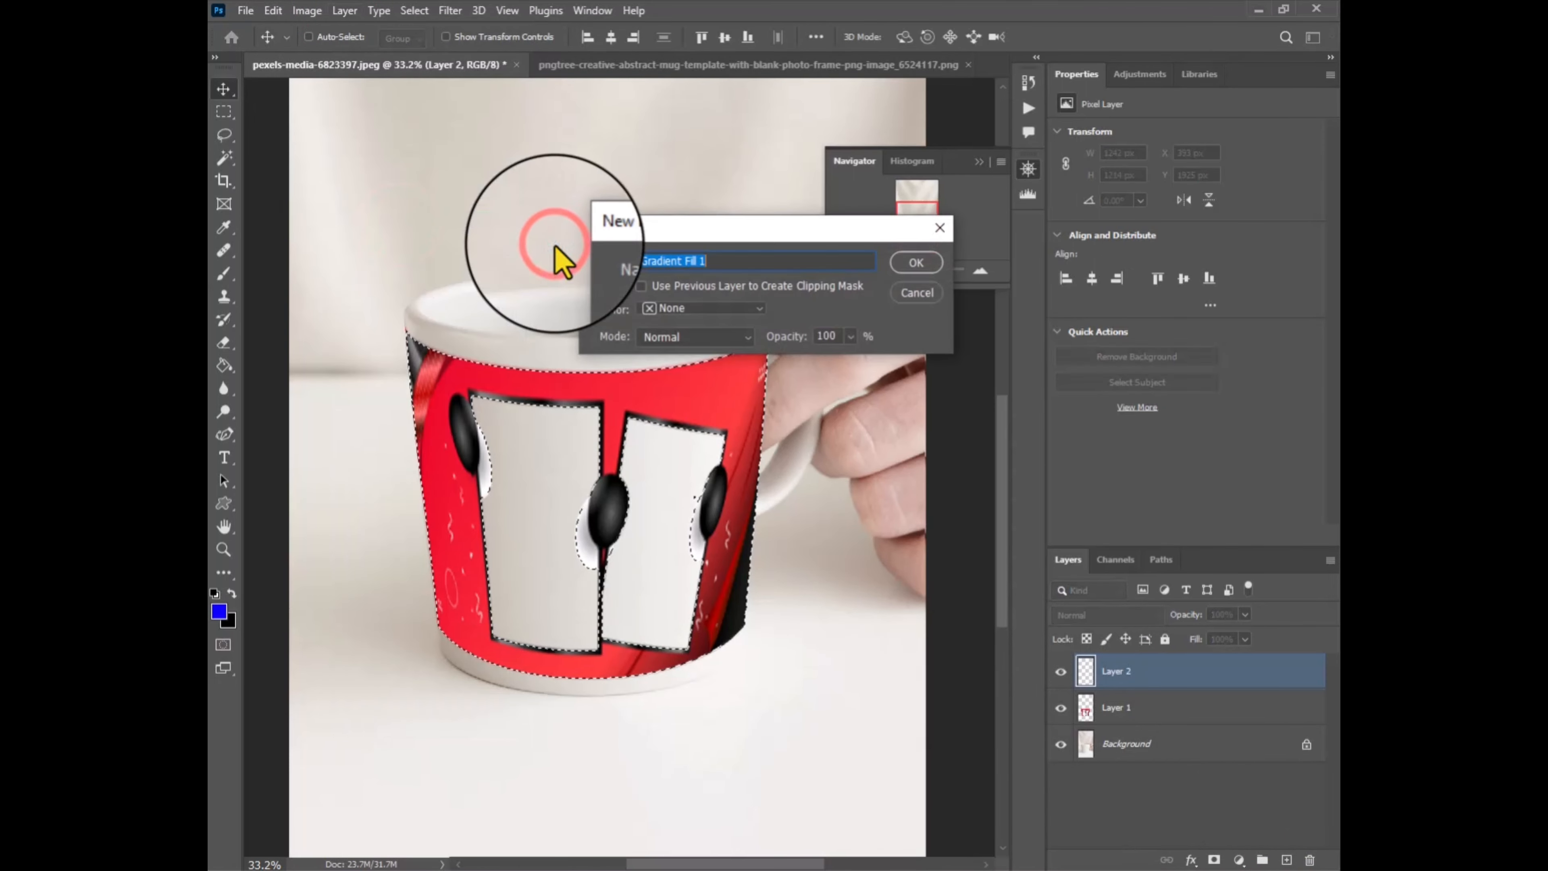
Step: Confirm Gradient Fill 1, set its angle, and change its blend mode to Lighter Color
left_click(914, 262)
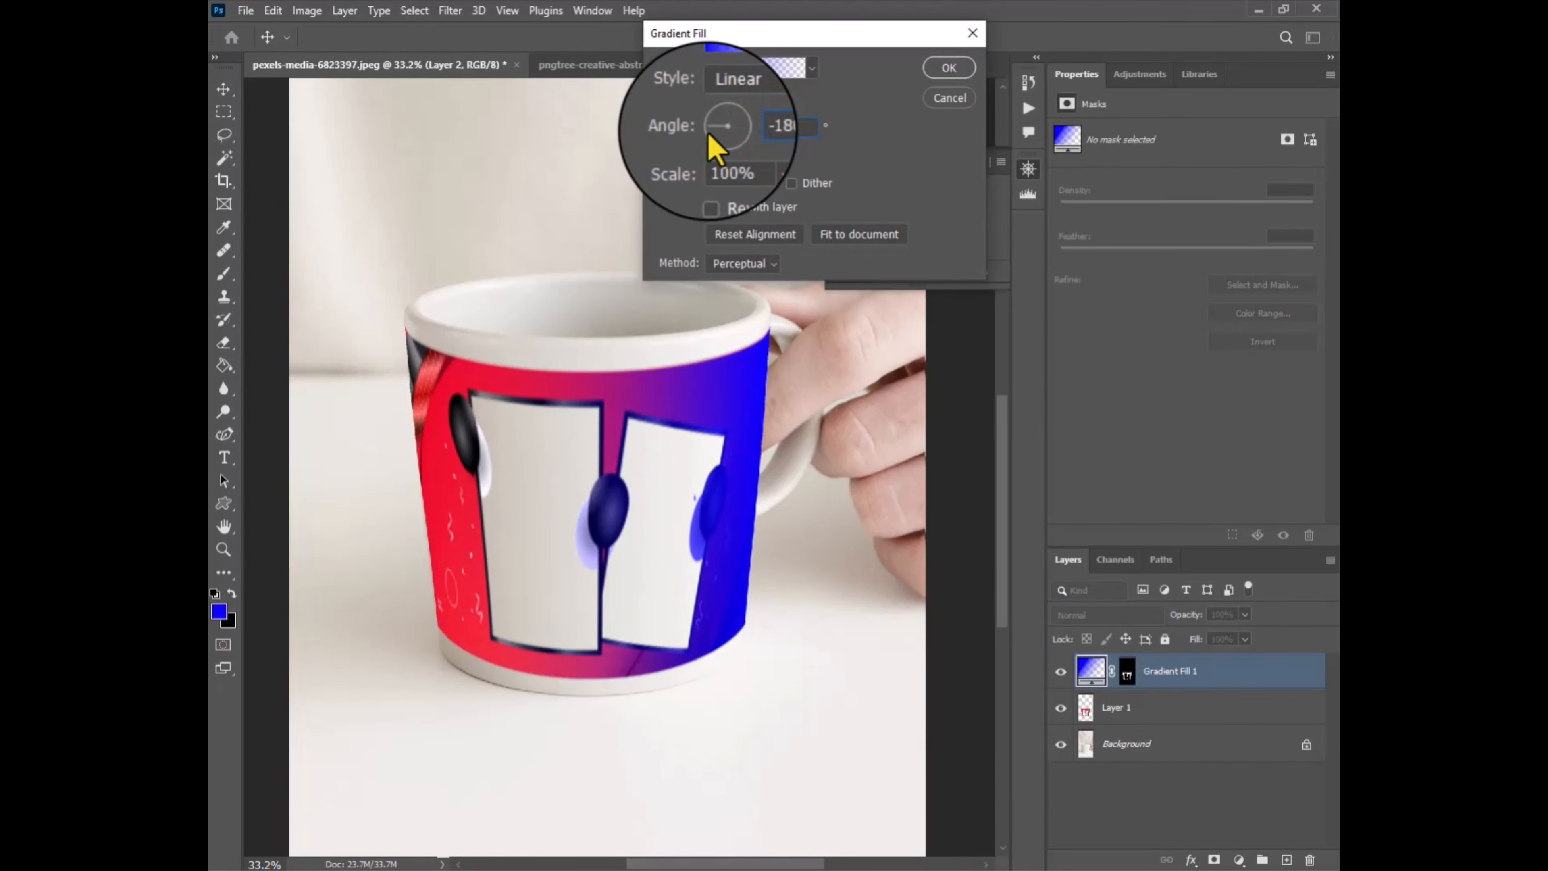
left_click(754, 66)
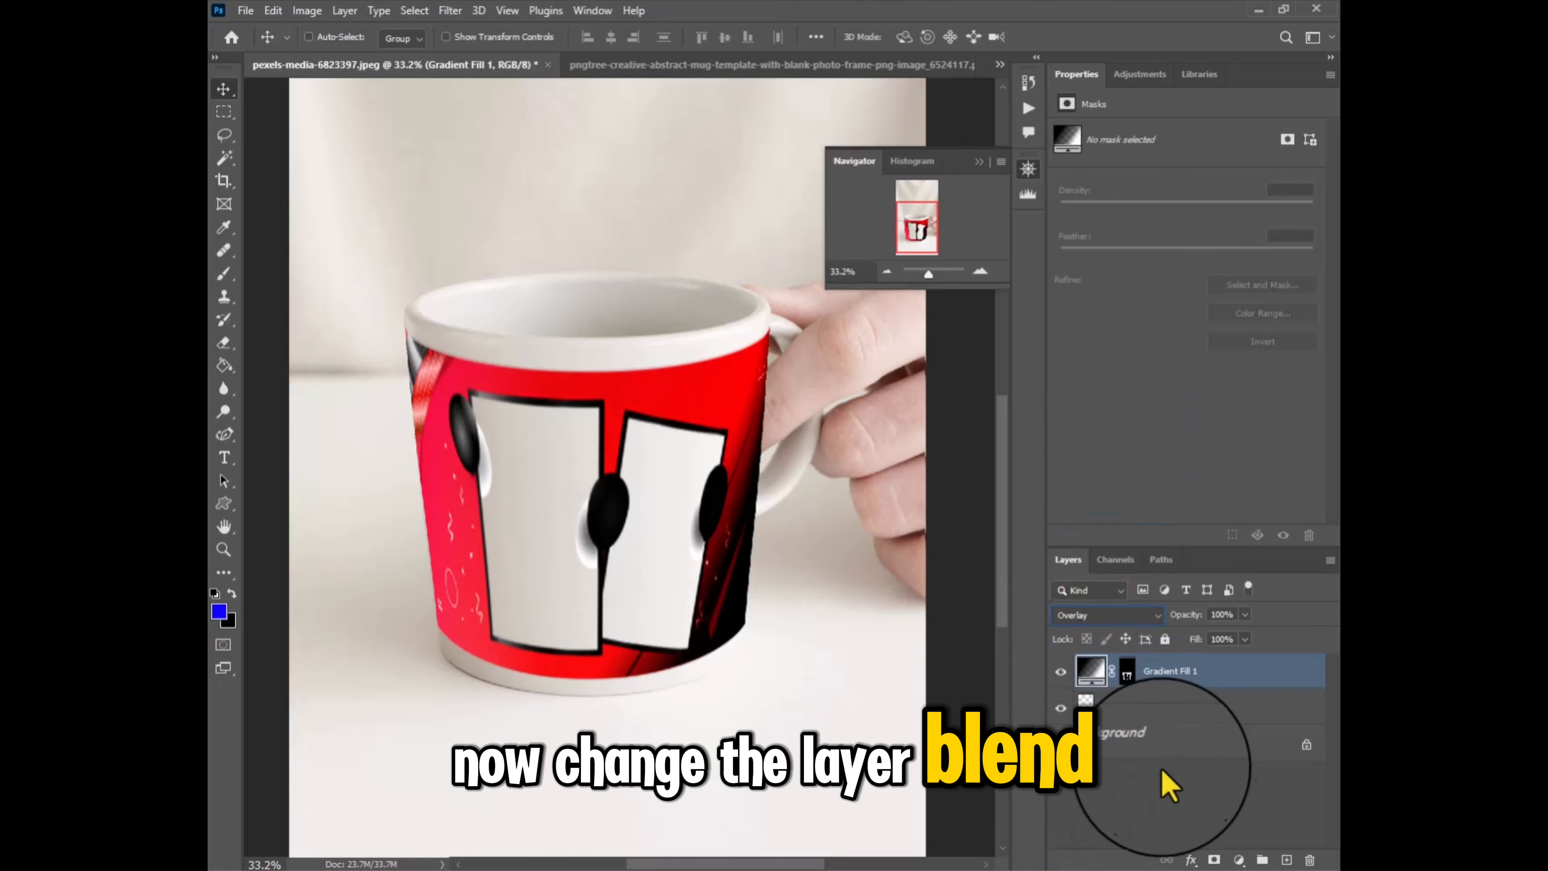
left_click(1106, 614)
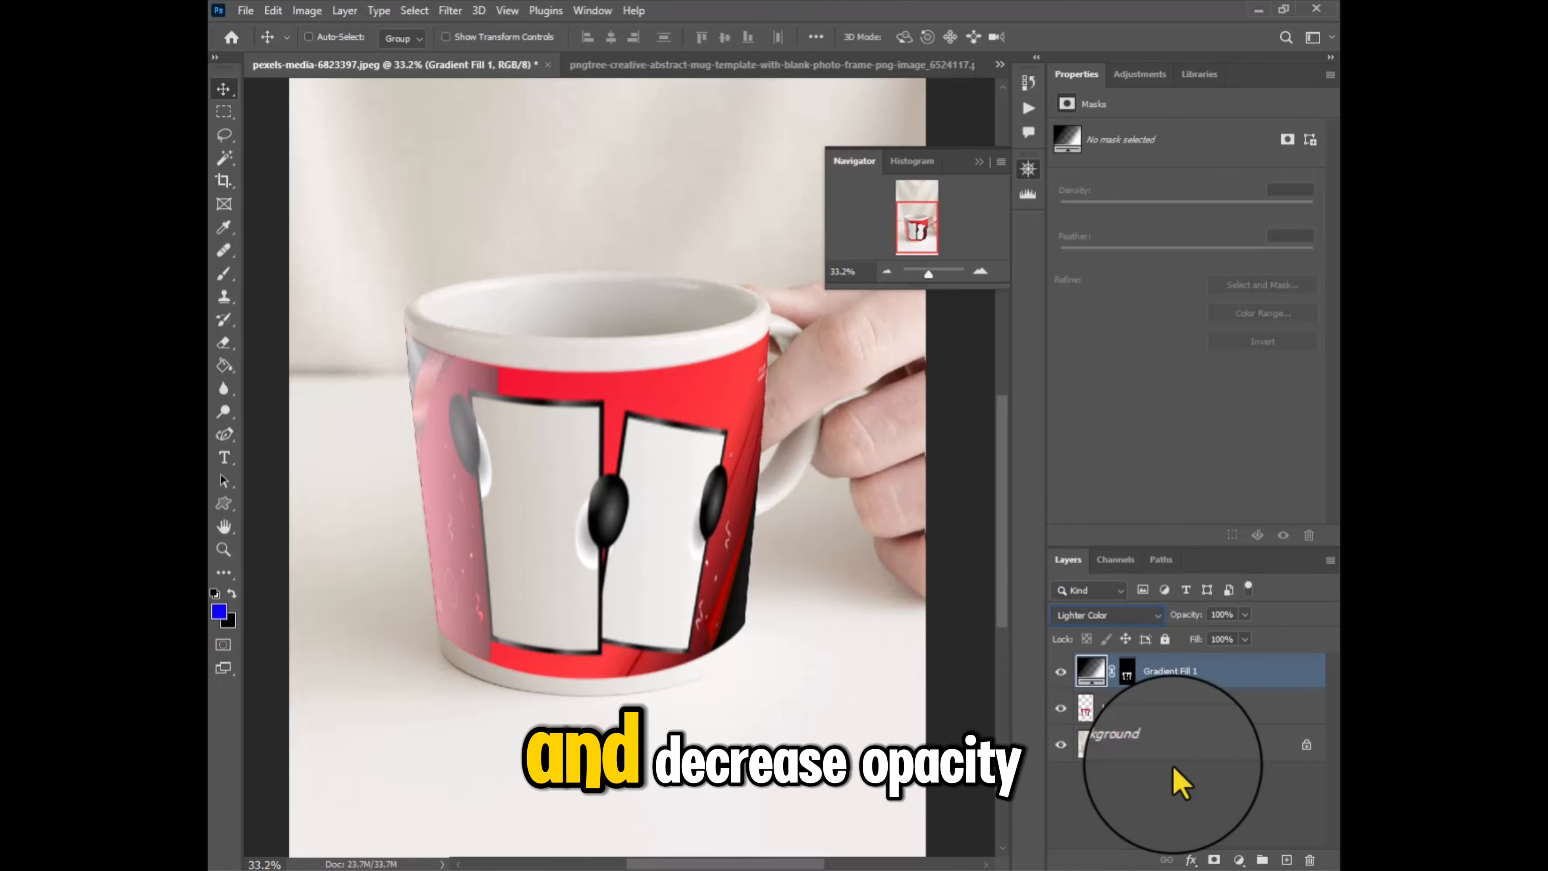